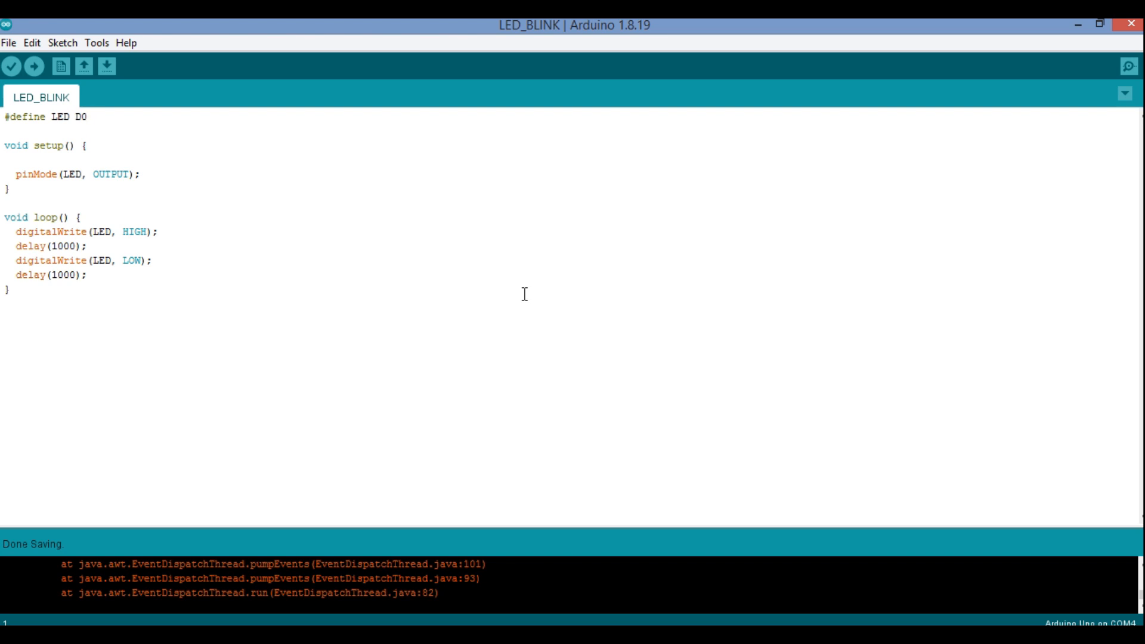
mouse_move(304, 225)
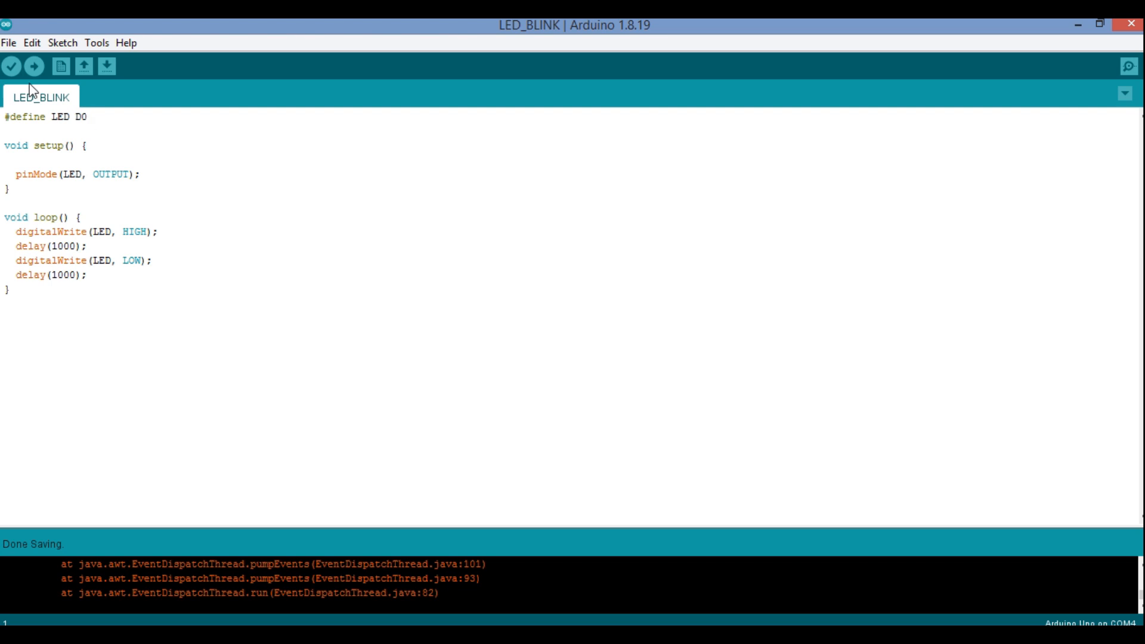
Confirm the esp8266 JSON URL in Additional Boards Manager URLs and save preferences with OK.
click(9, 43)
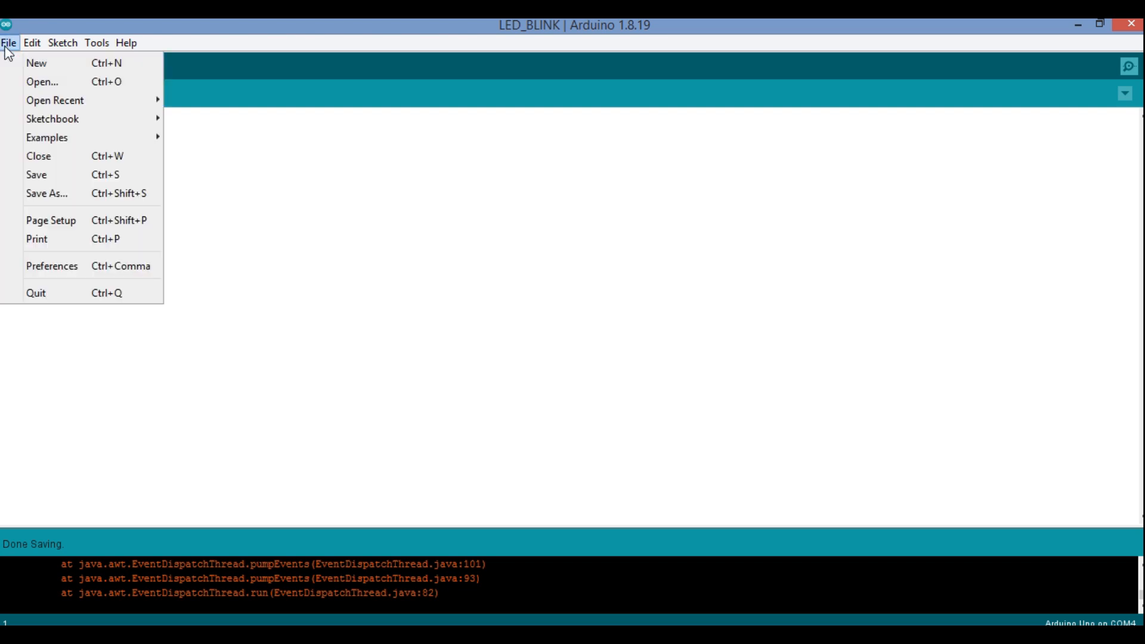
mouse_move(51, 265)
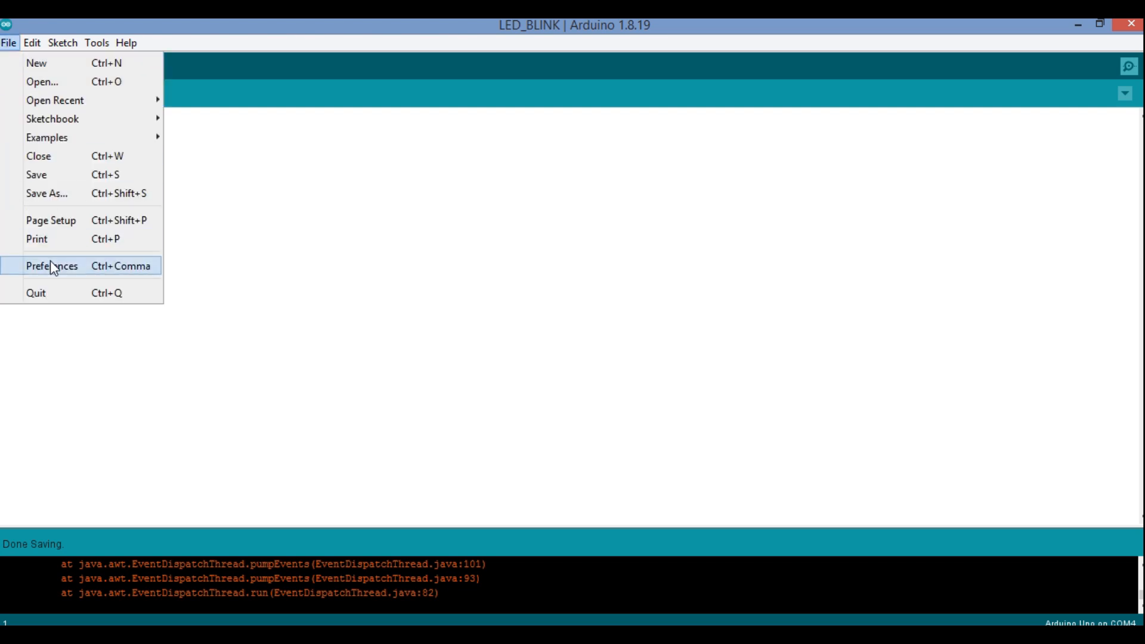
click(52, 266)
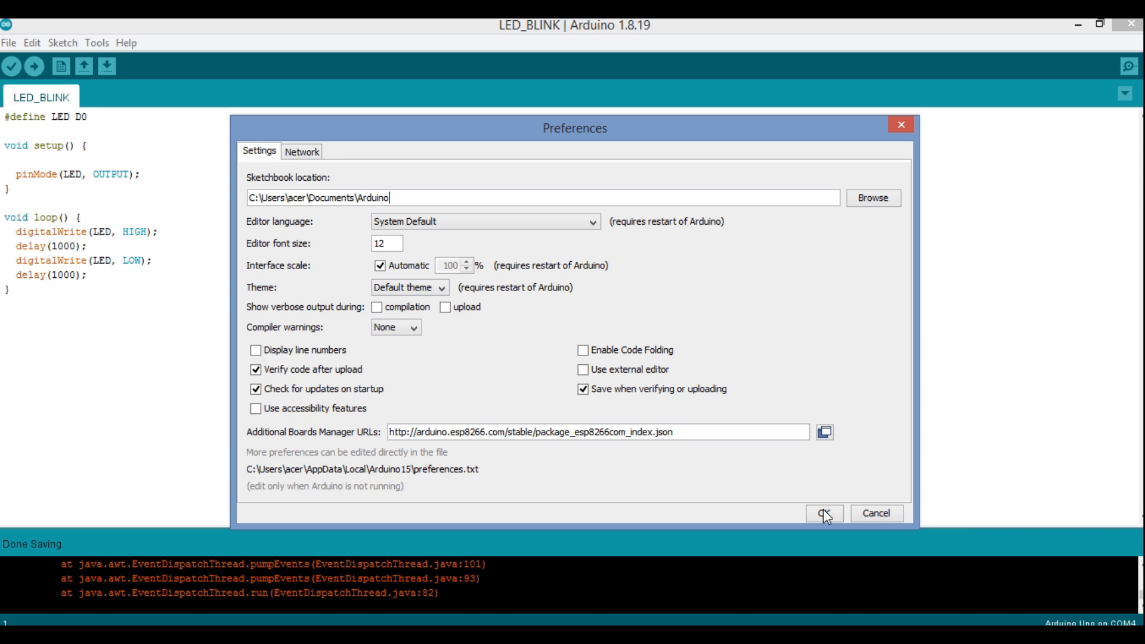
click(824, 514)
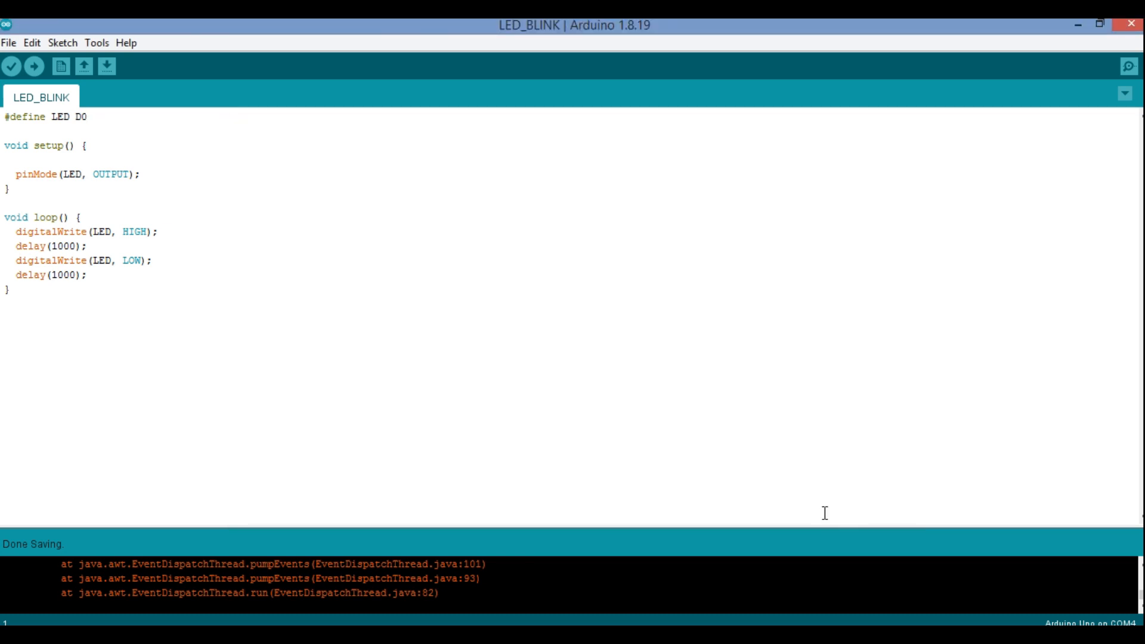
mouse_move(145, 134)
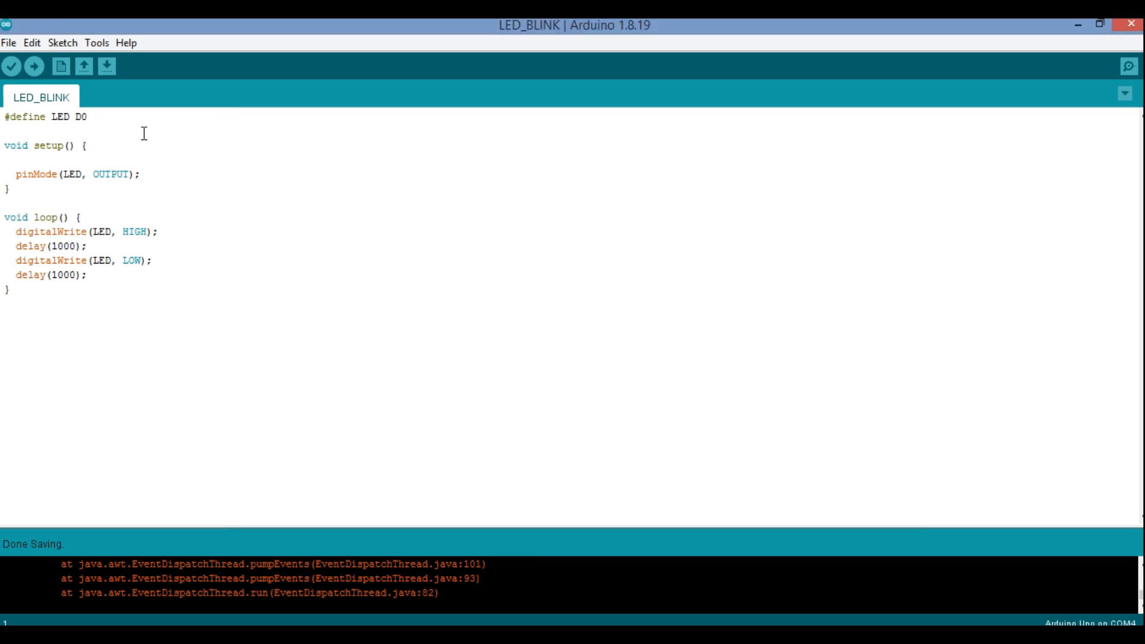
click(97, 43)
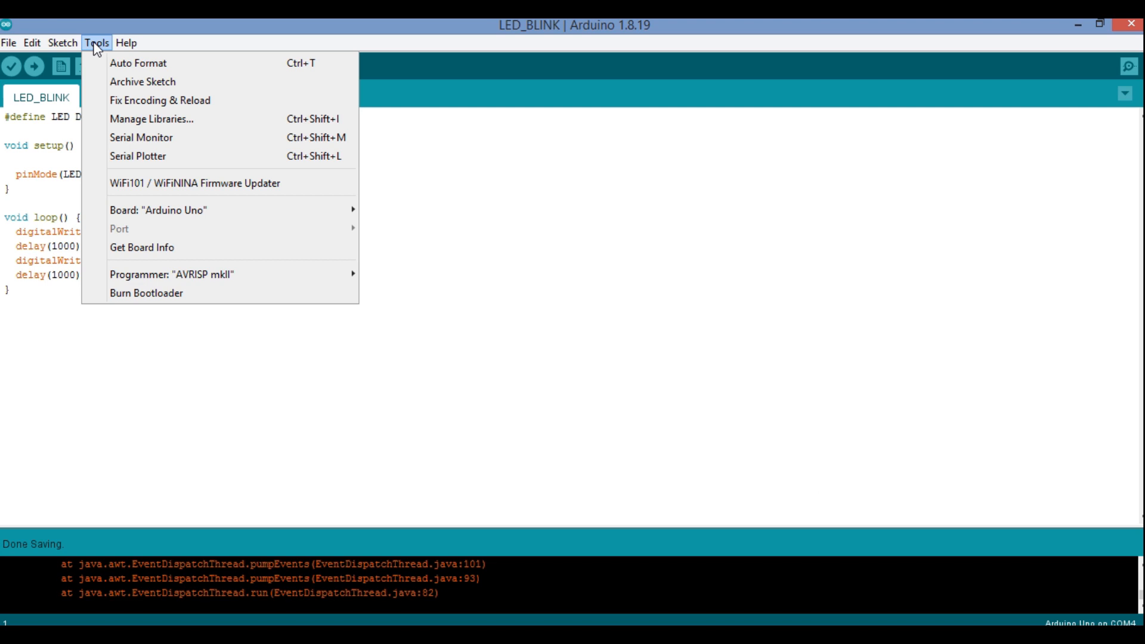
mouse_move(159, 210)
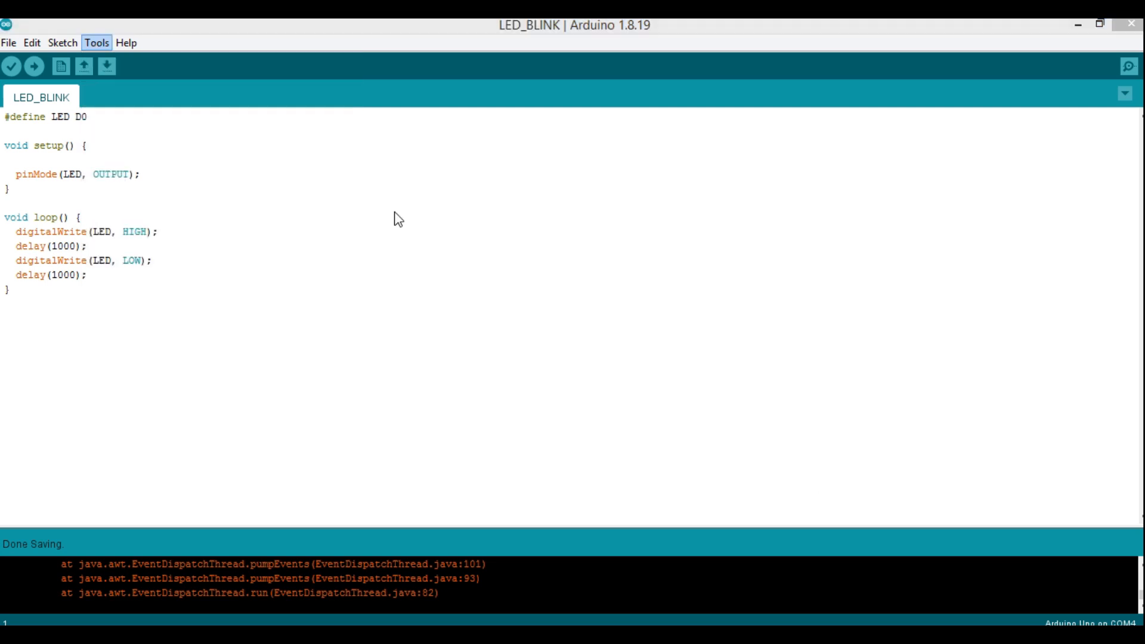
click(97, 43)
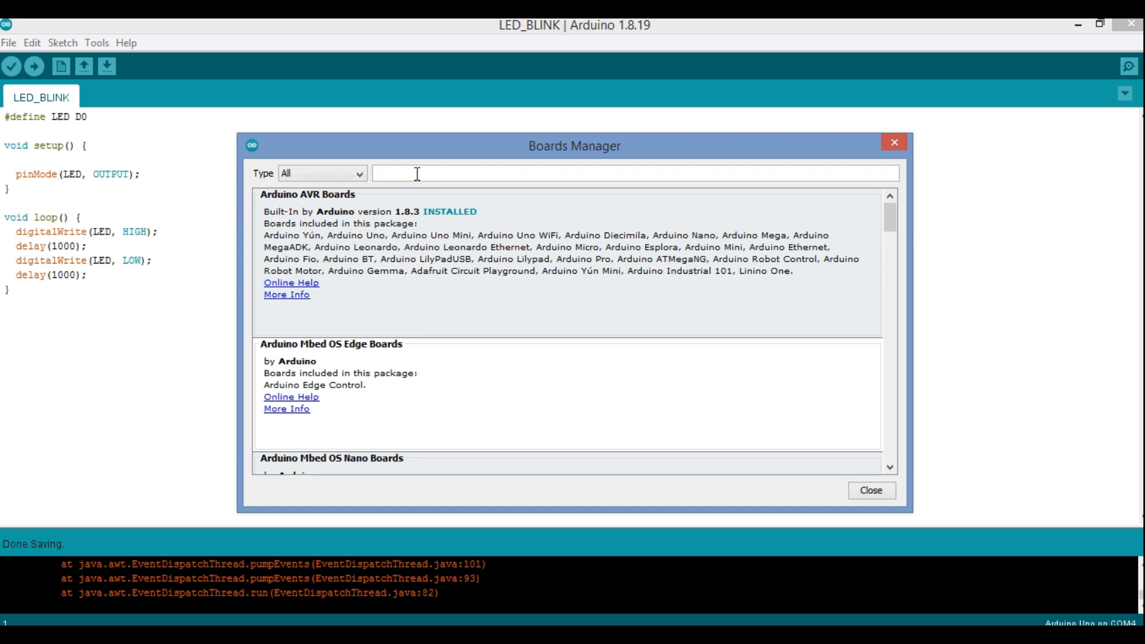
text(ESP8266)
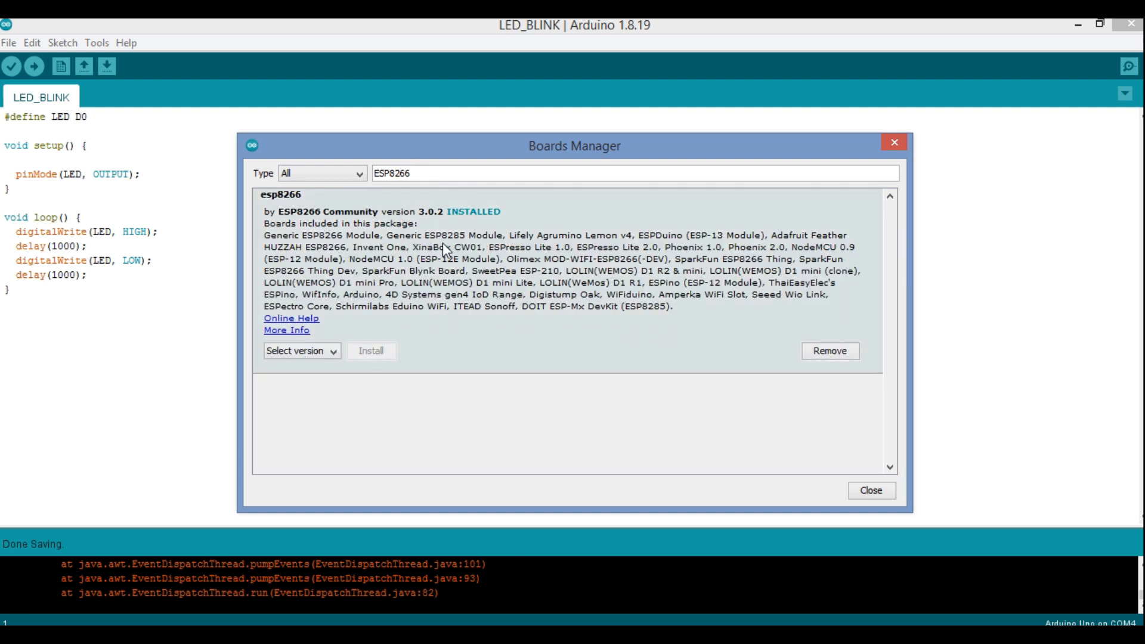
mouse_move(458, 296)
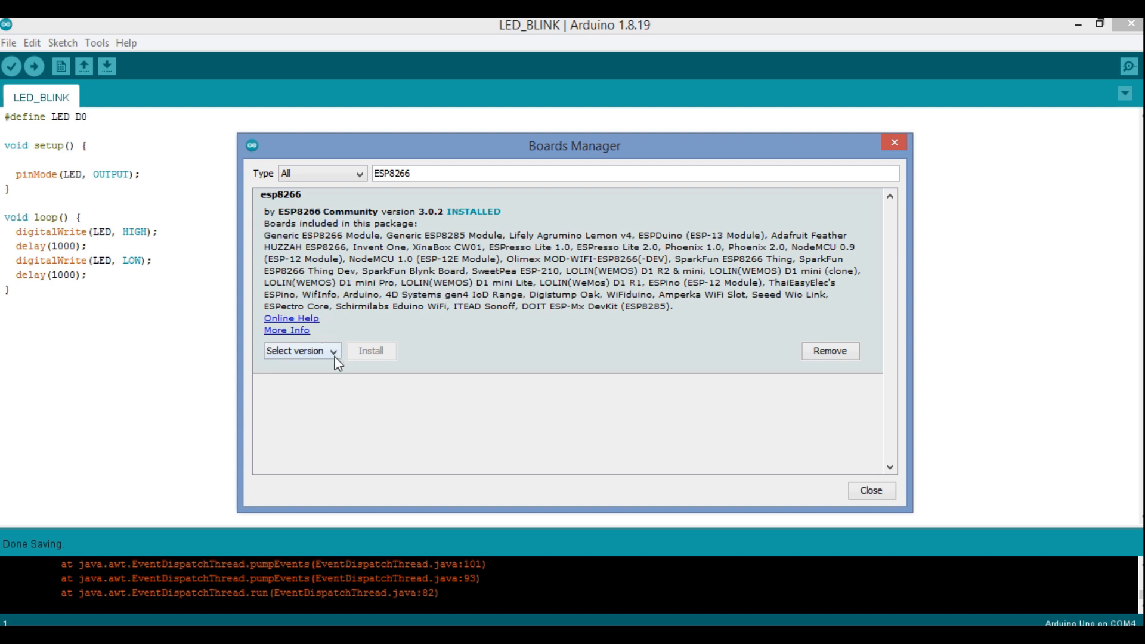
mouse_move(461, 340)
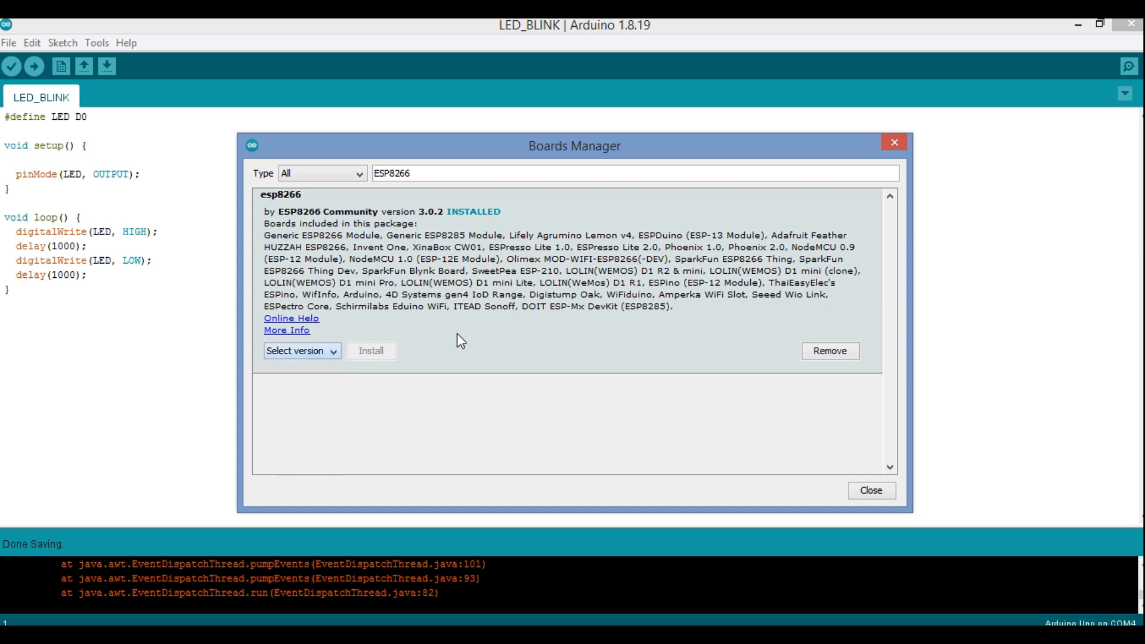
mouse_move(471, 353)
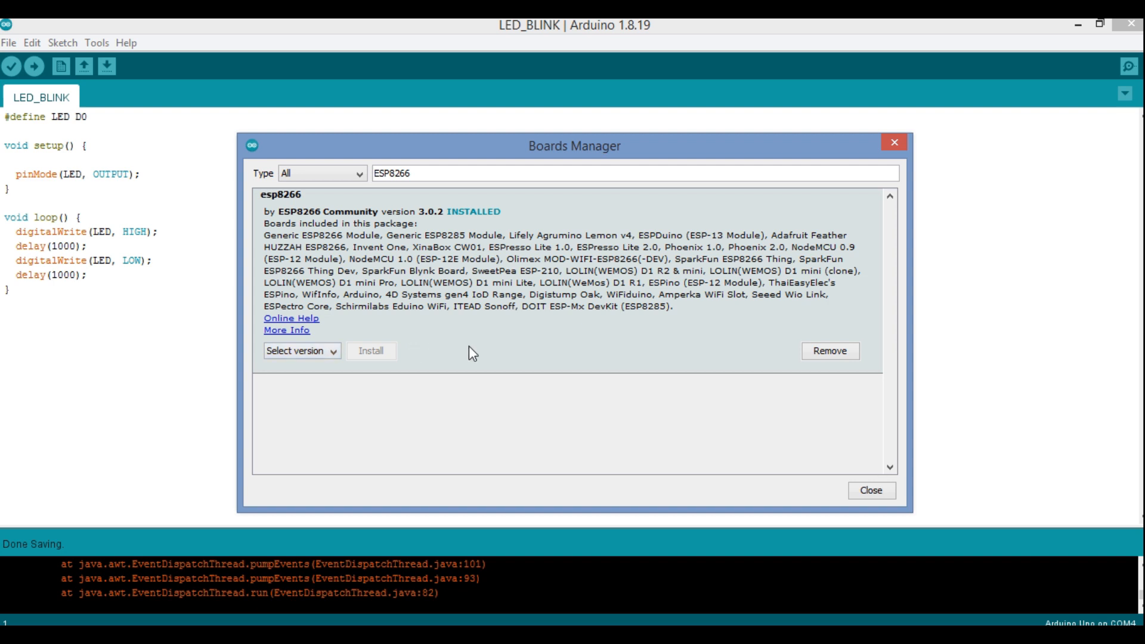
mouse_move(871, 491)
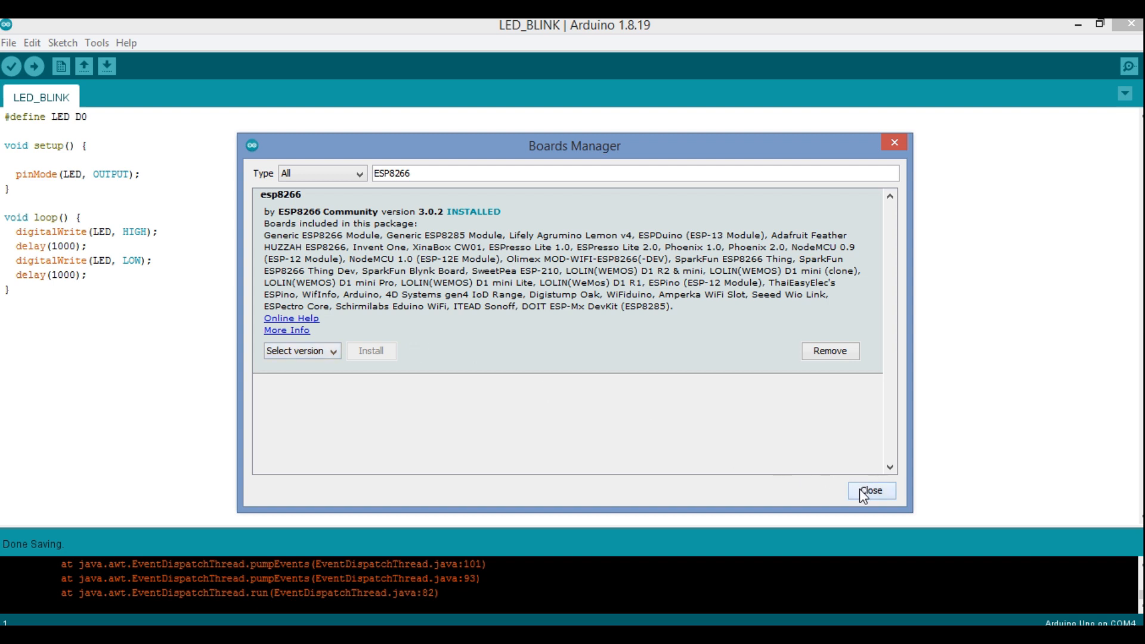
click(871, 490)
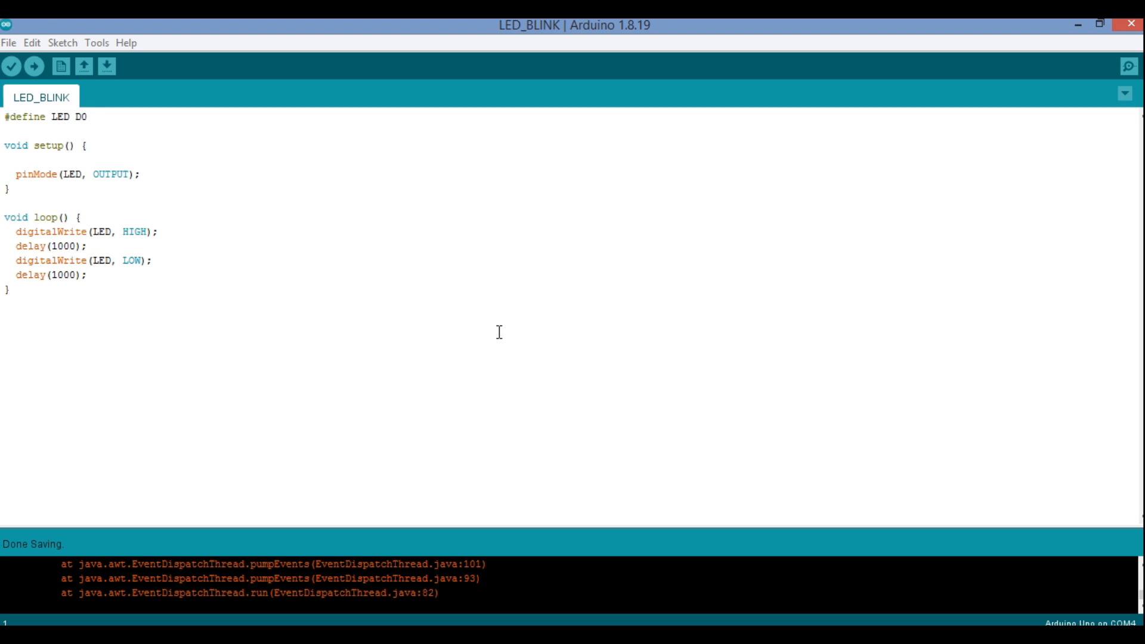
Select NodeMCU 1.0 (ESP-12E Module) from the ESP8266 Boards (3.0.2) list under Tools.
click(87, 116)
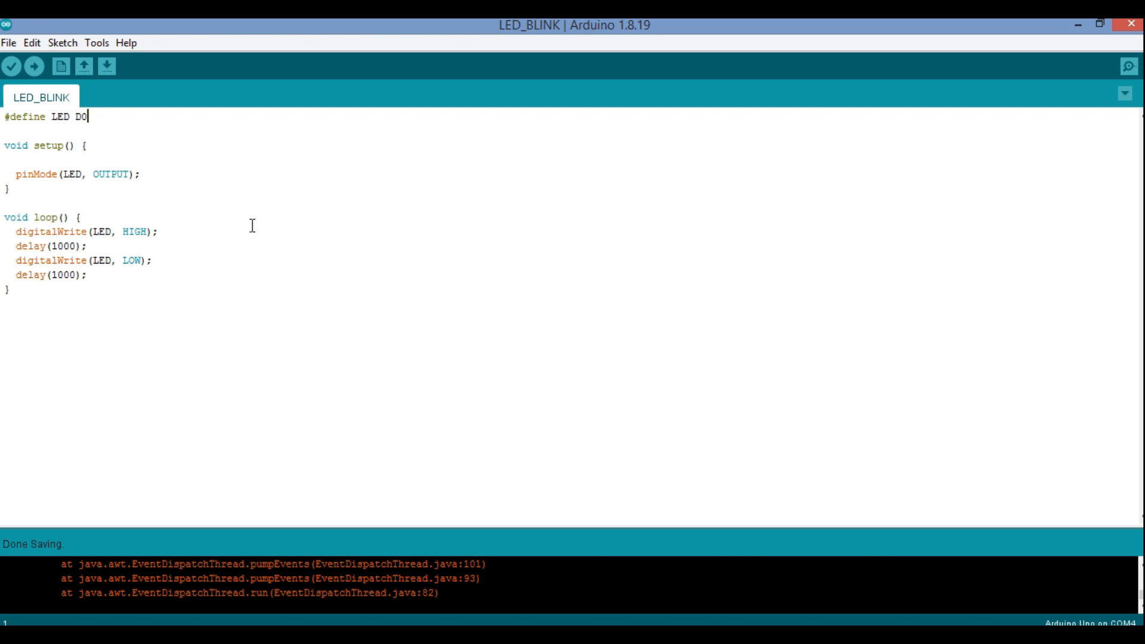
click(97, 43)
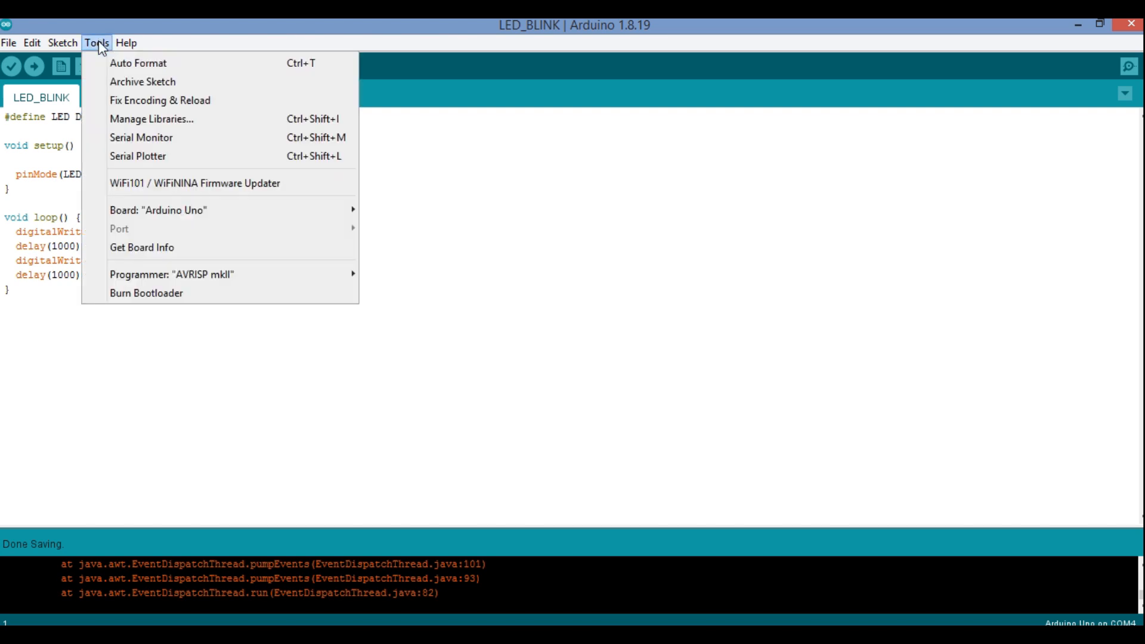
mouse_move(157, 210)
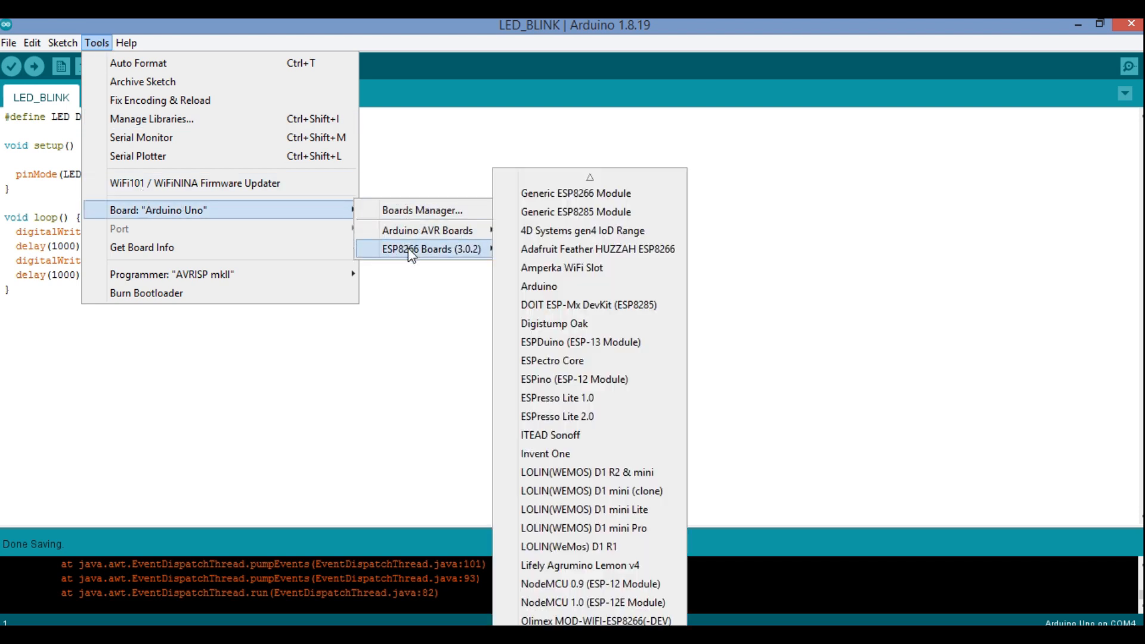
mouse_move(598, 248)
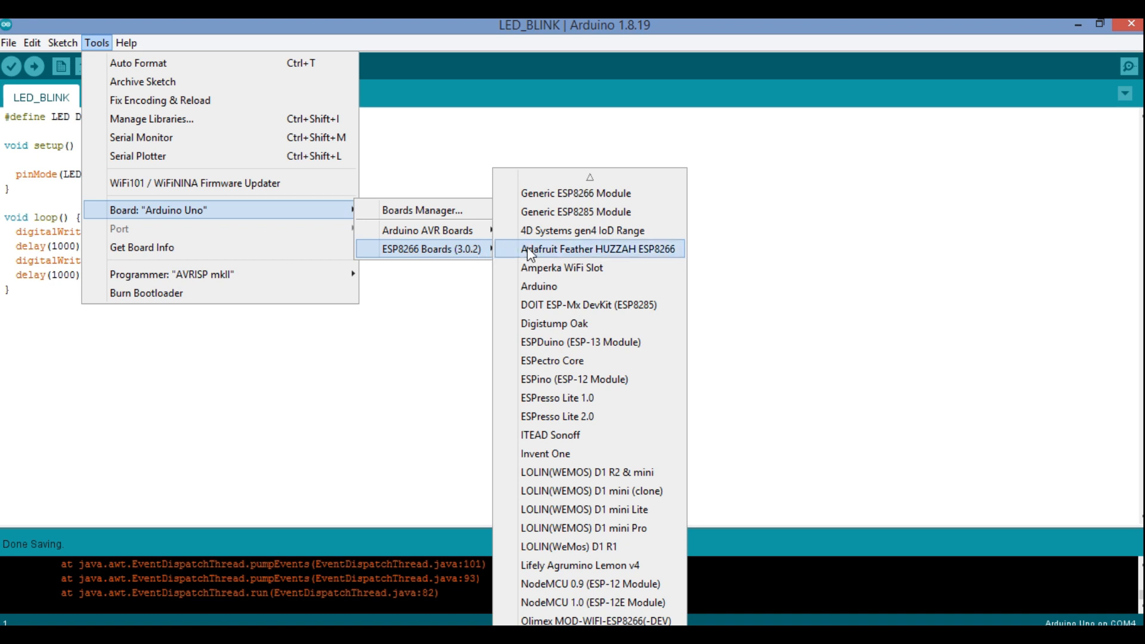
mouse_move(570, 601)
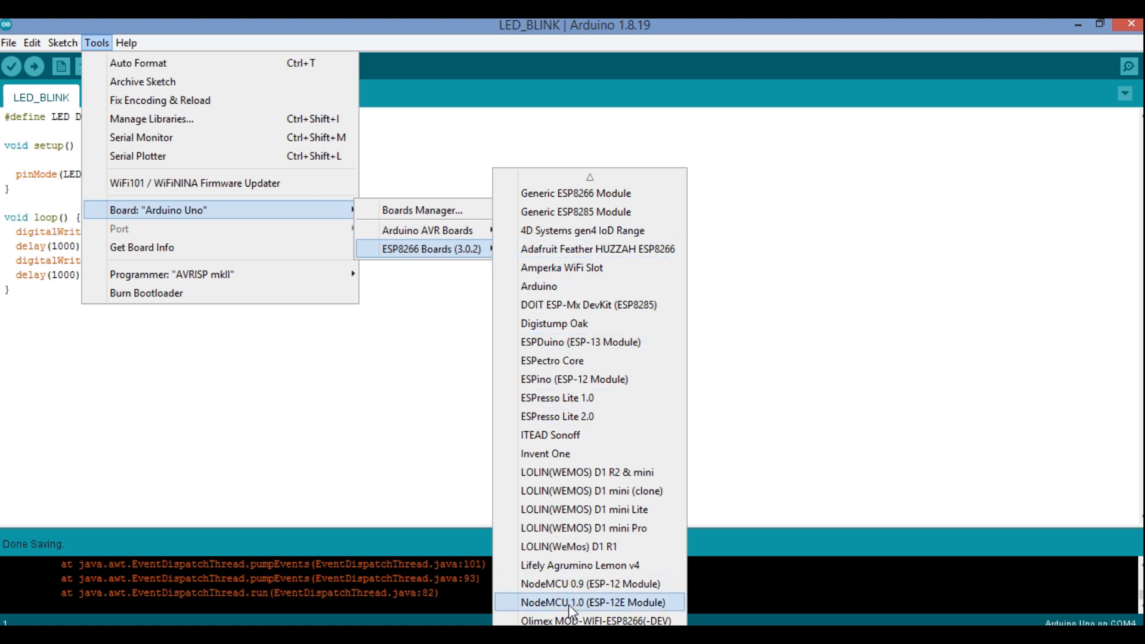
mouse_move(510, 609)
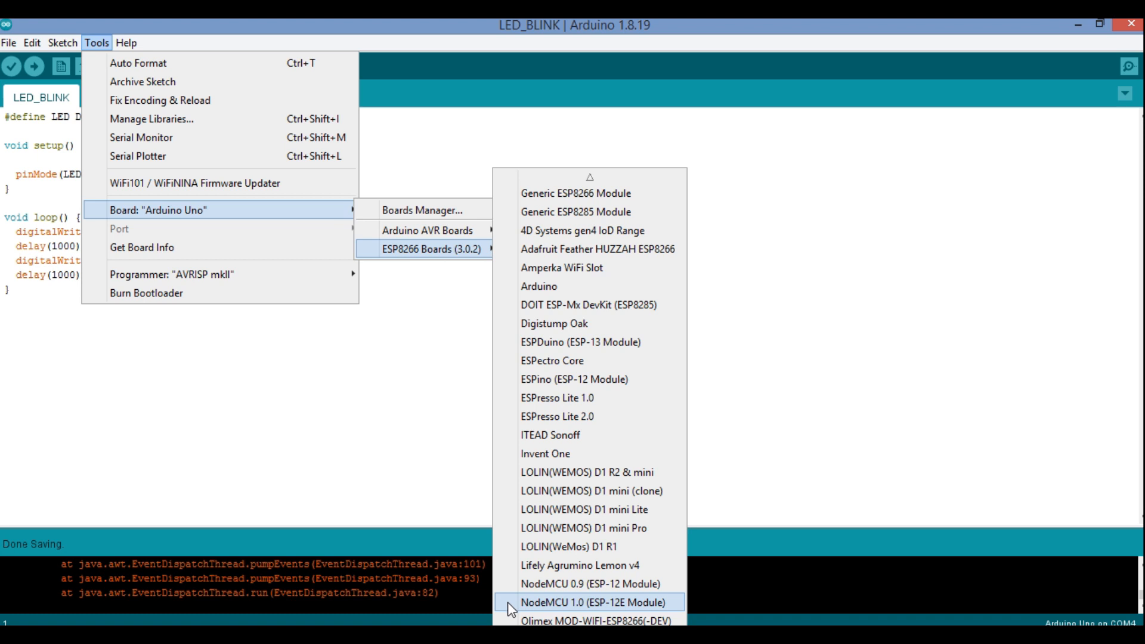
click(594, 601)
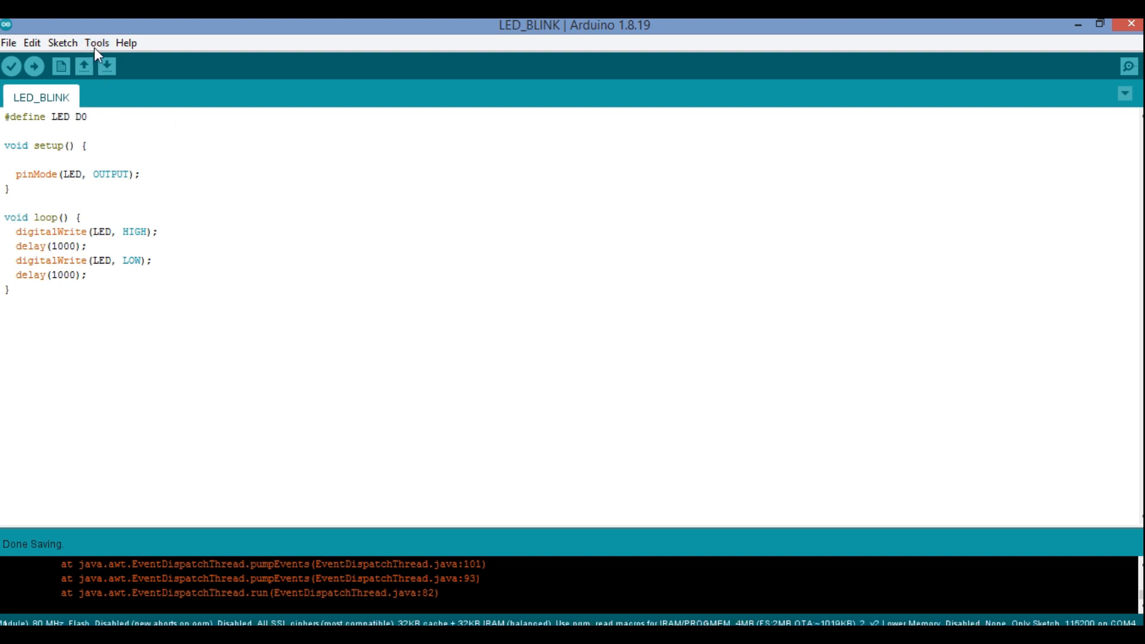
Review the NodeMCU board options under Tools, where the Port entry is greyed out.
click(95, 43)
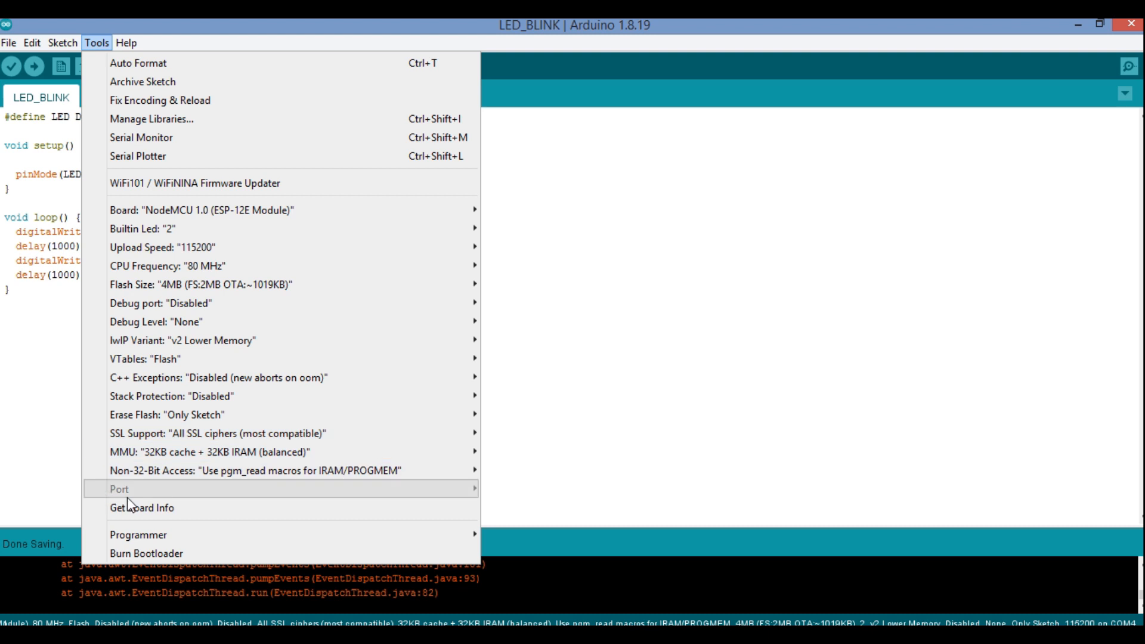
mouse_move(132, 497)
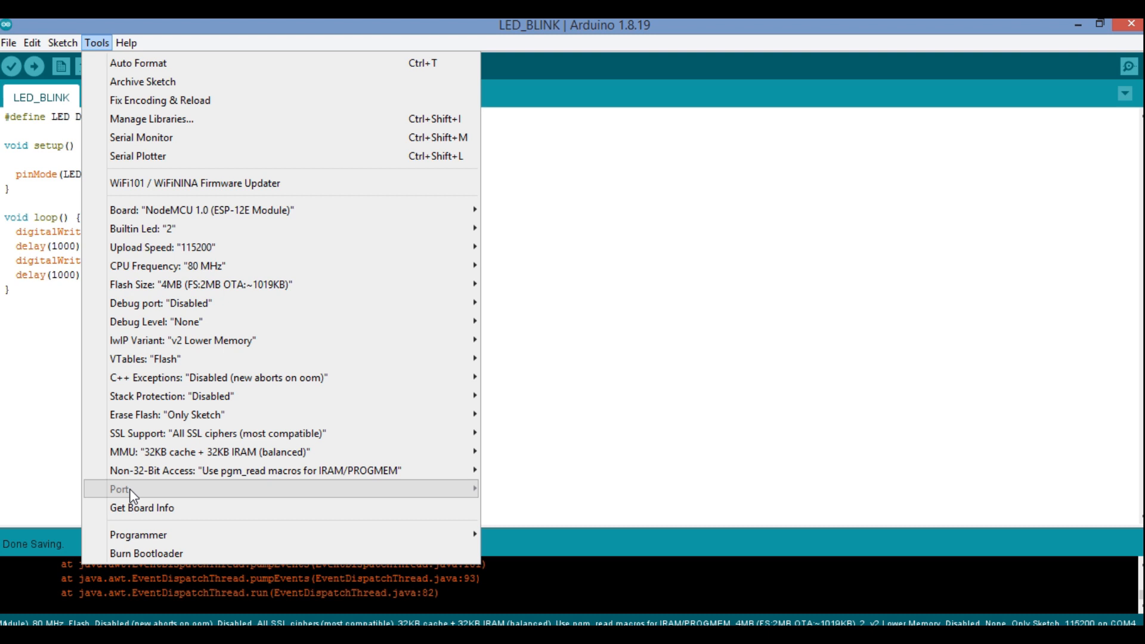
mouse_move(119, 498)
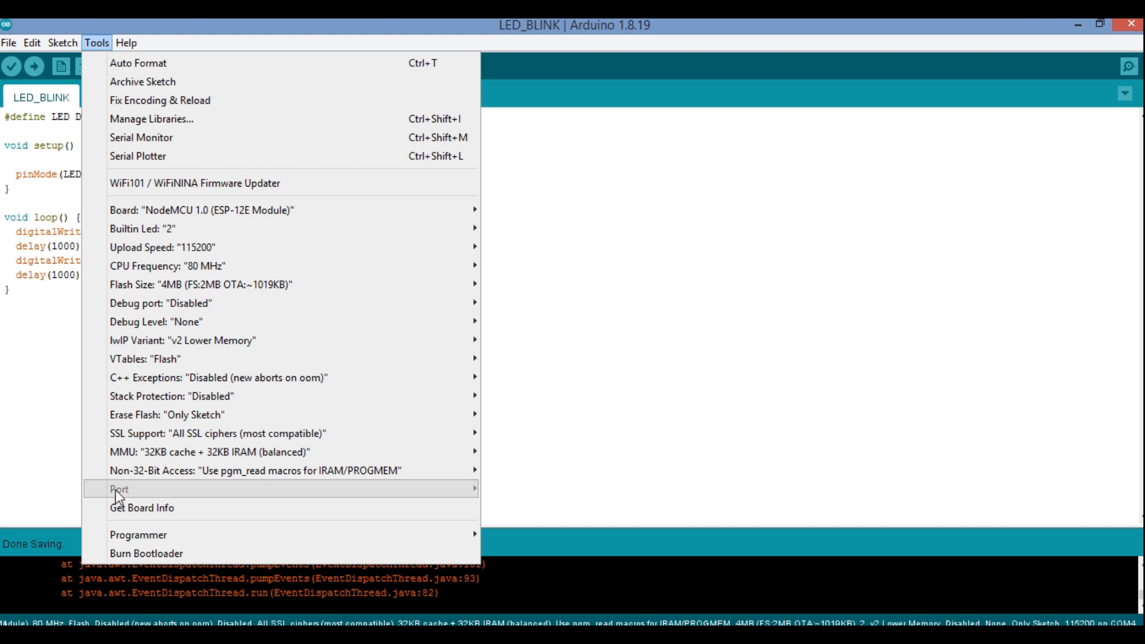
mouse_move(161, 498)
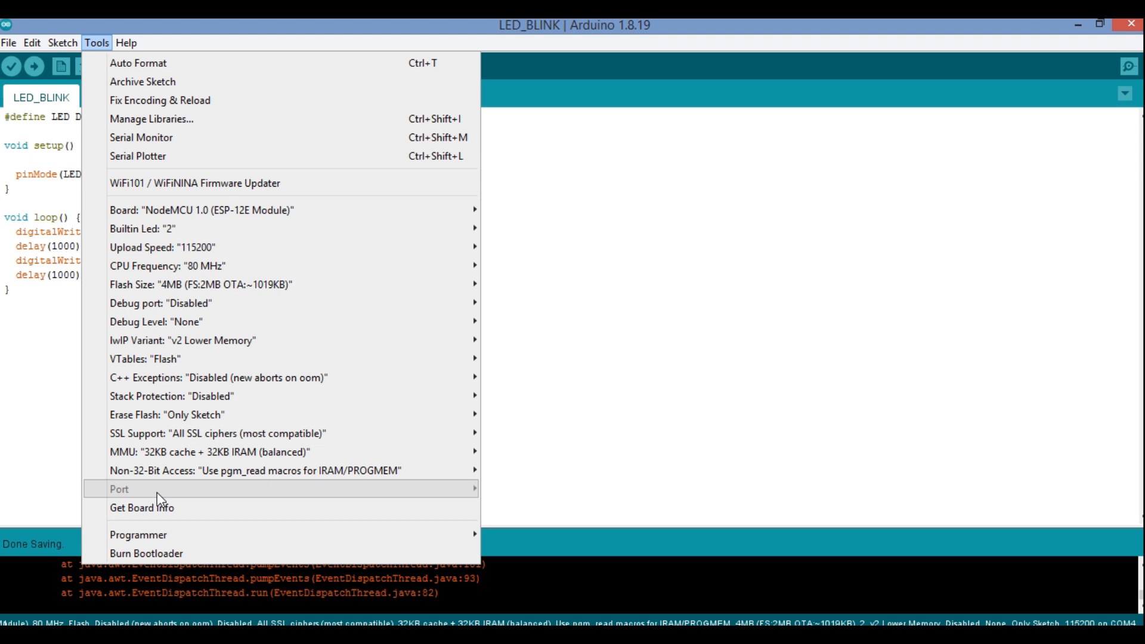
mouse_move(190, 495)
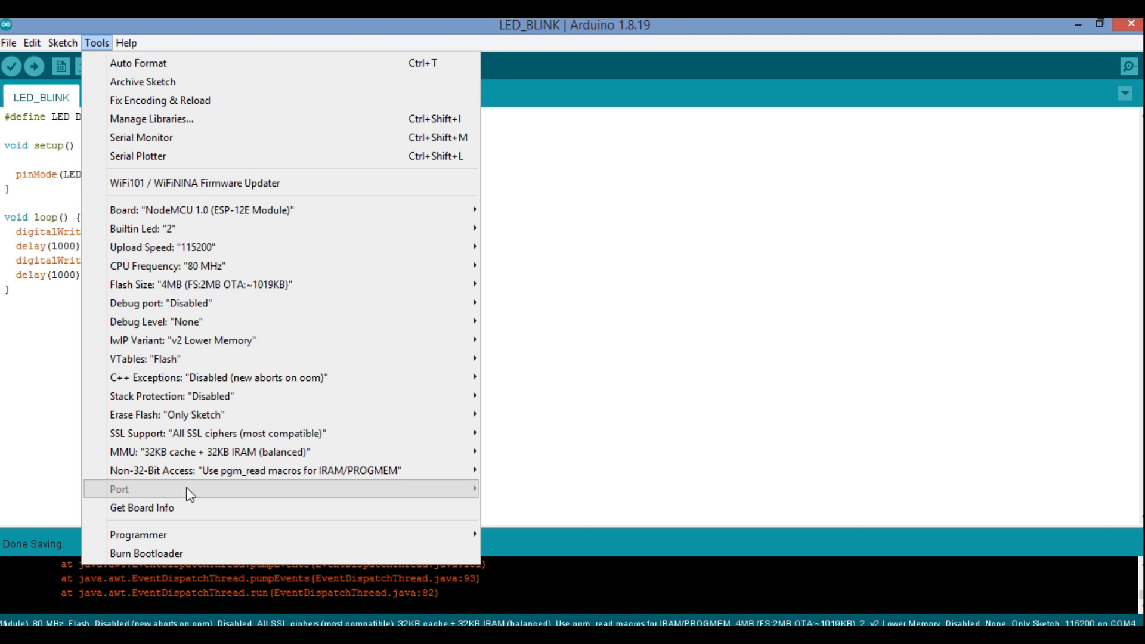
mouse_move(583, 466)
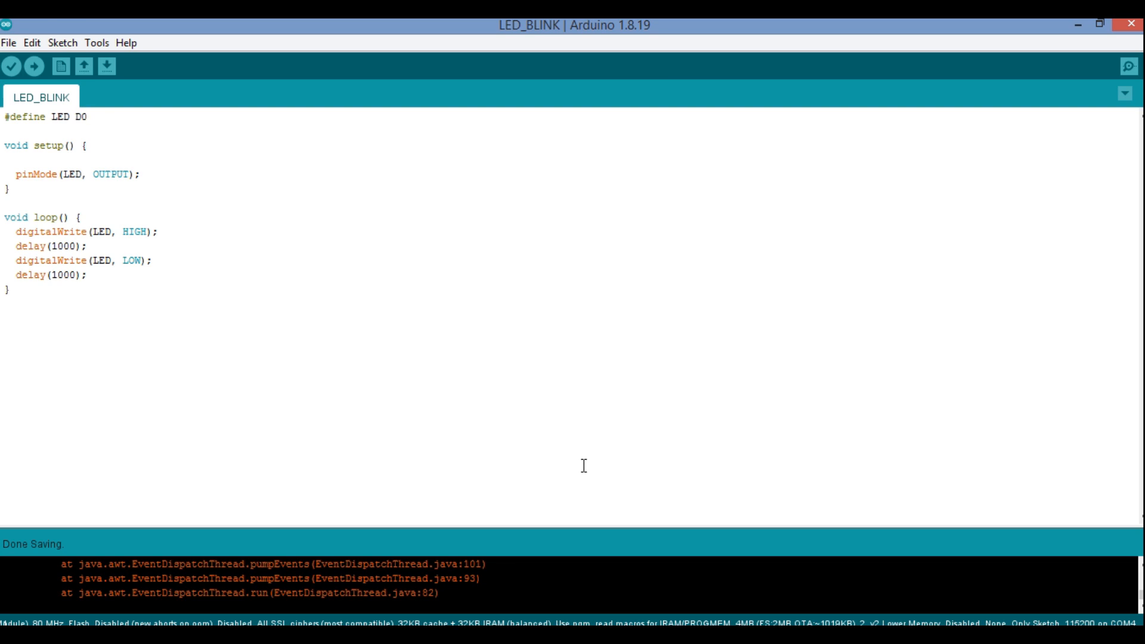
click(87, 117)
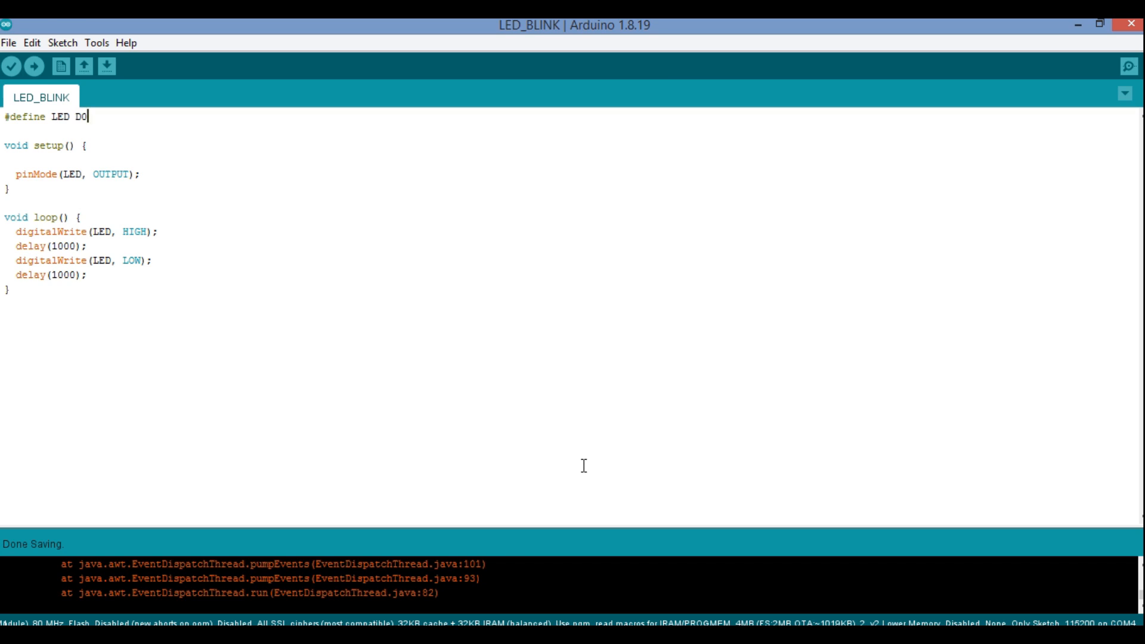
mouse_move(519, 340)
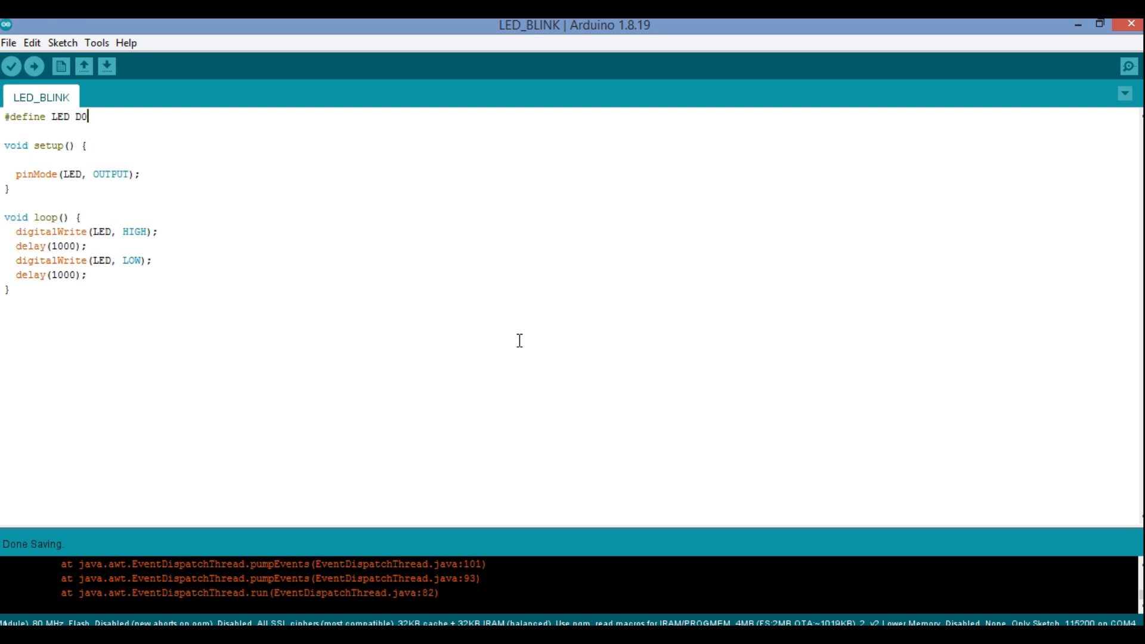
mouse_move(287, 236)
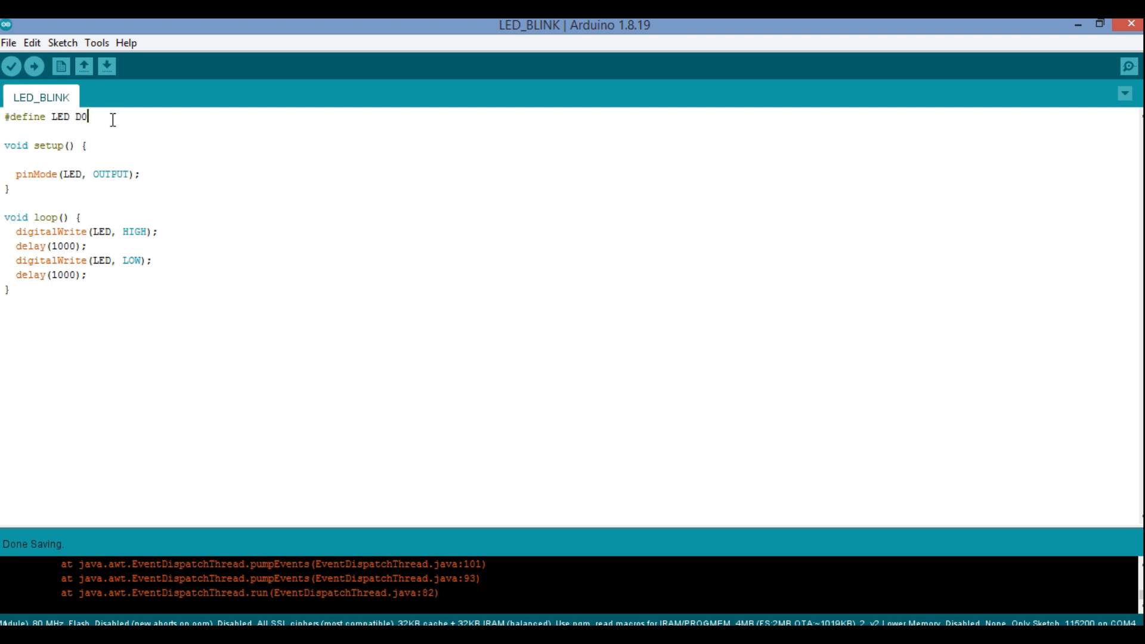
mouse_move(109, 315)
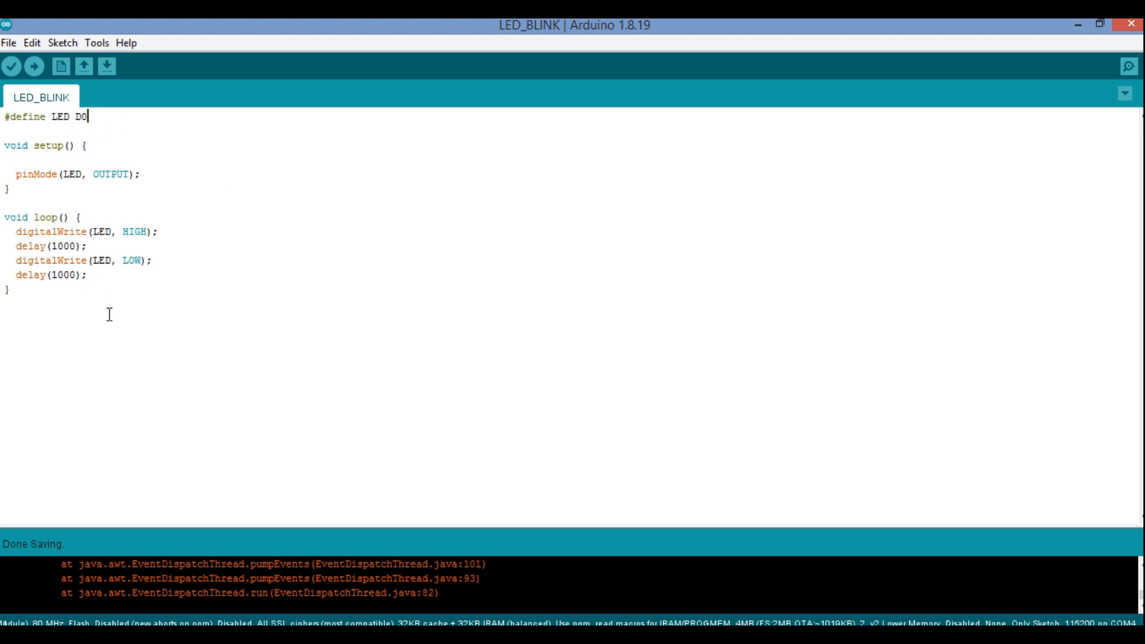
mouse_move(227, 273)
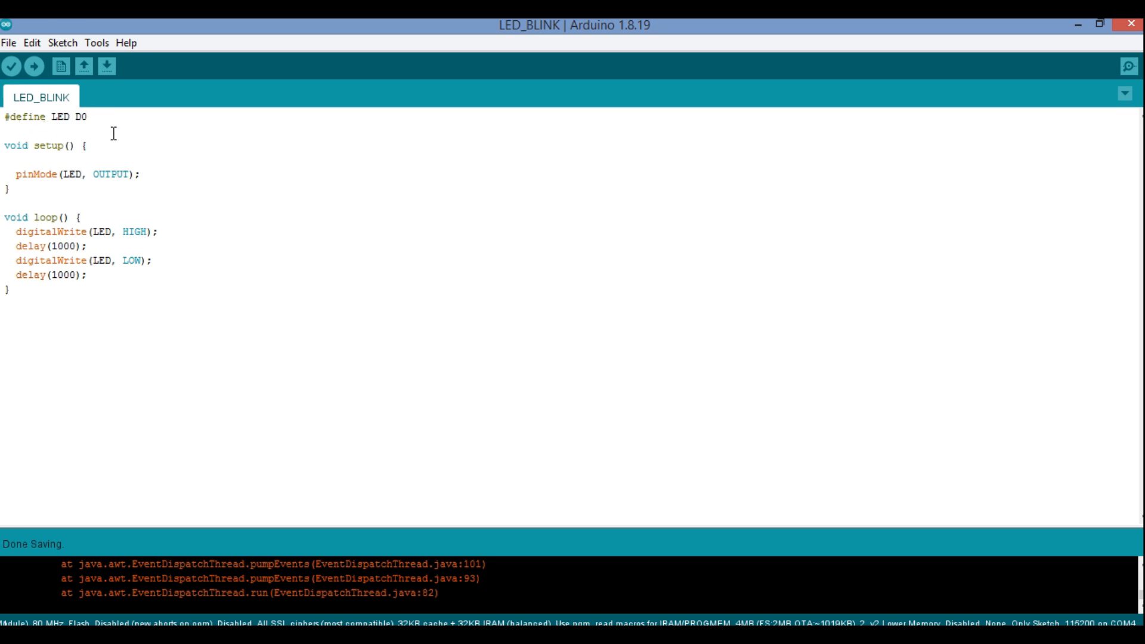
mouse_move(125, 133)
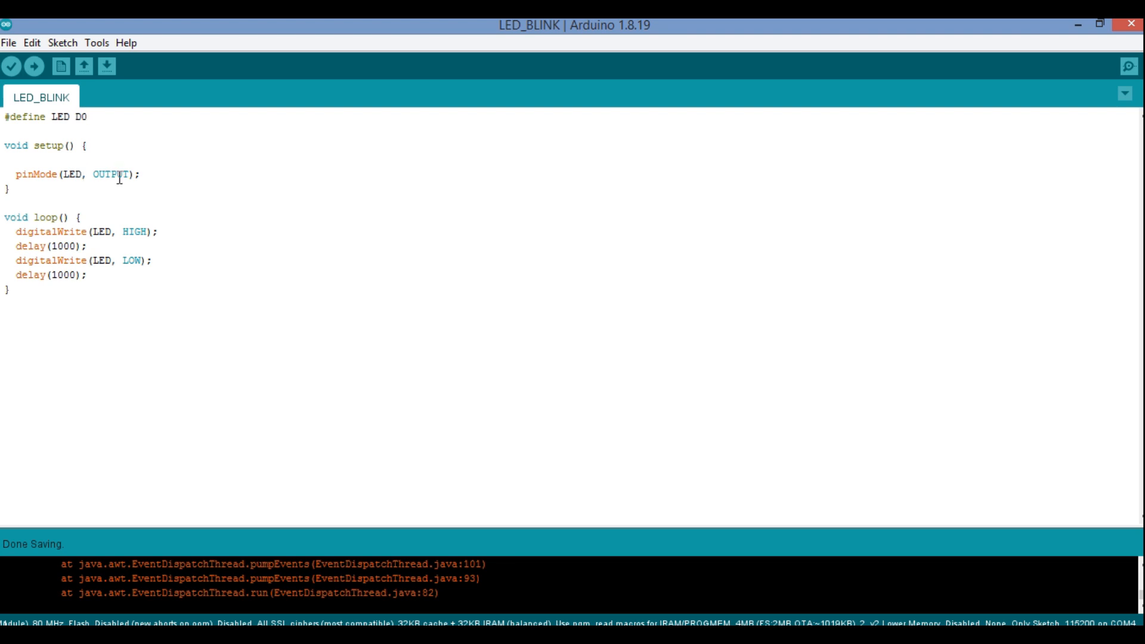
mouse_move(71, 217)
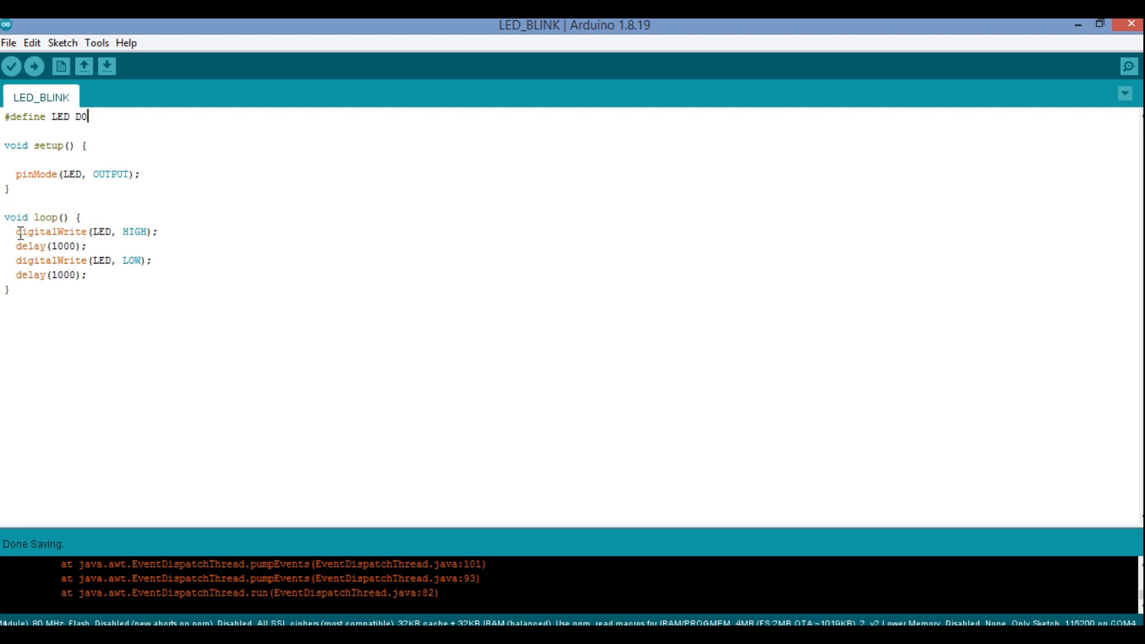
mouse_move(35, 246)
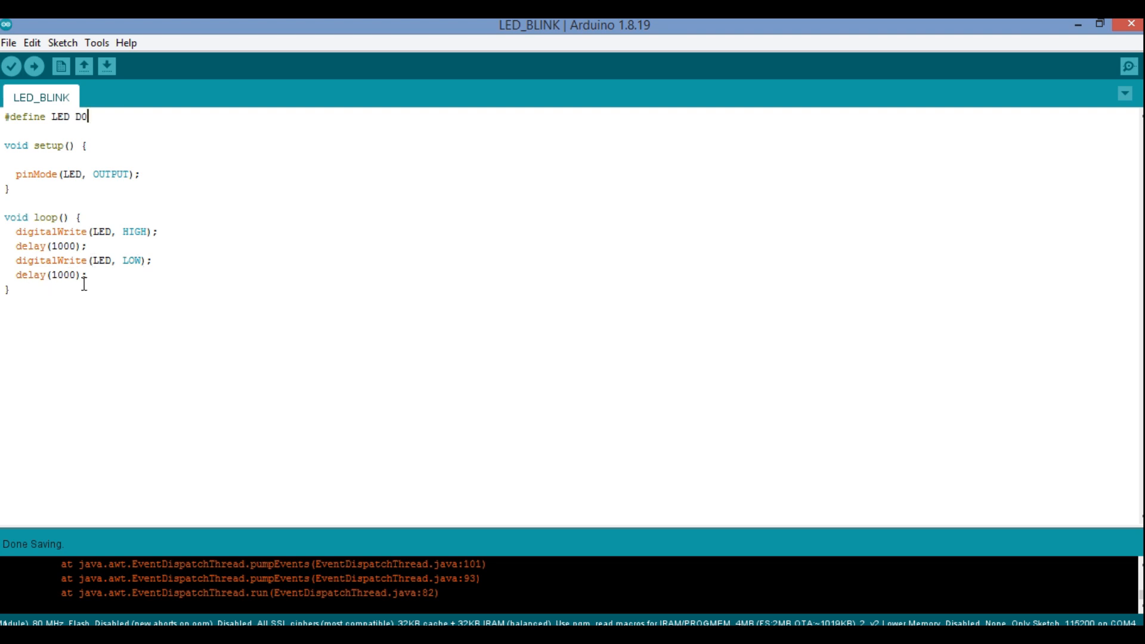
mouse_move(163, 309)
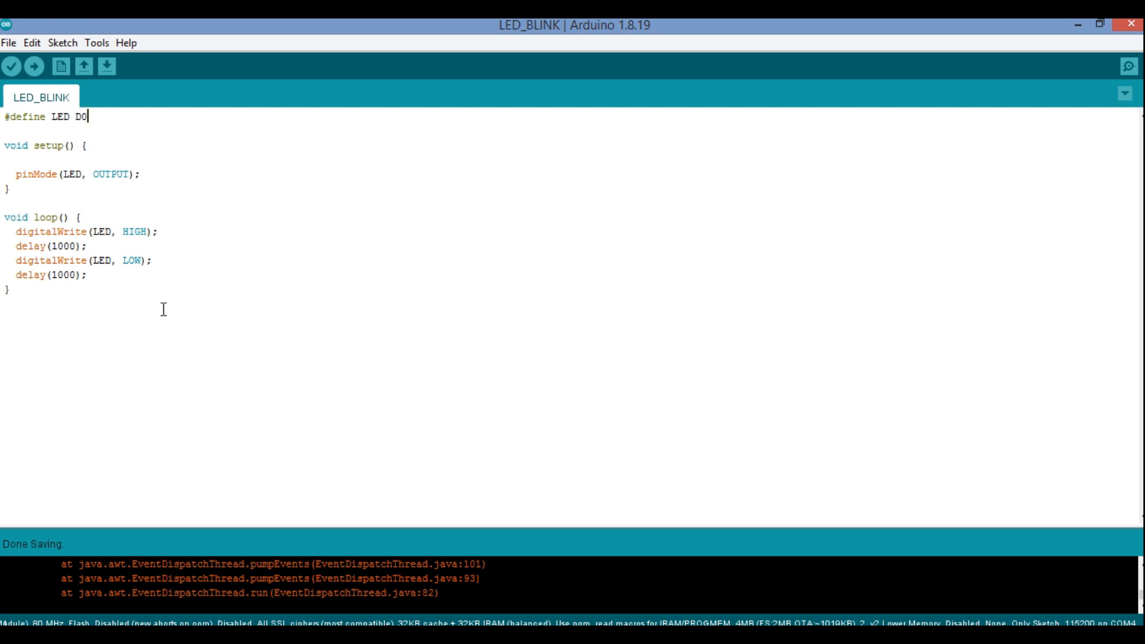
mouse_move(115, 142)
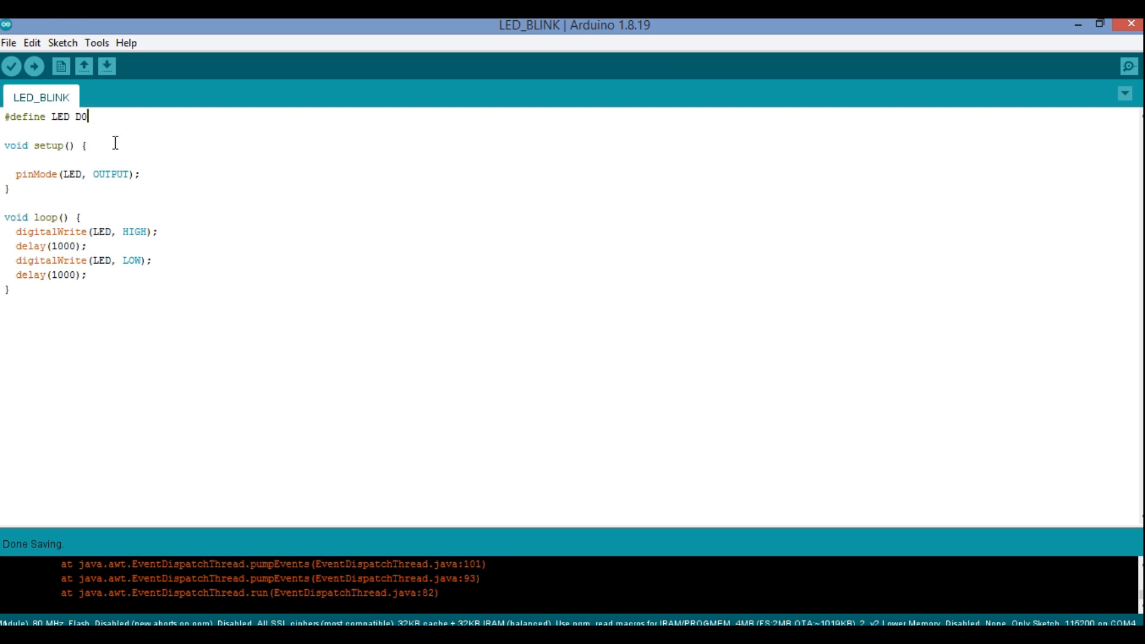
mouse_move(62, 43)
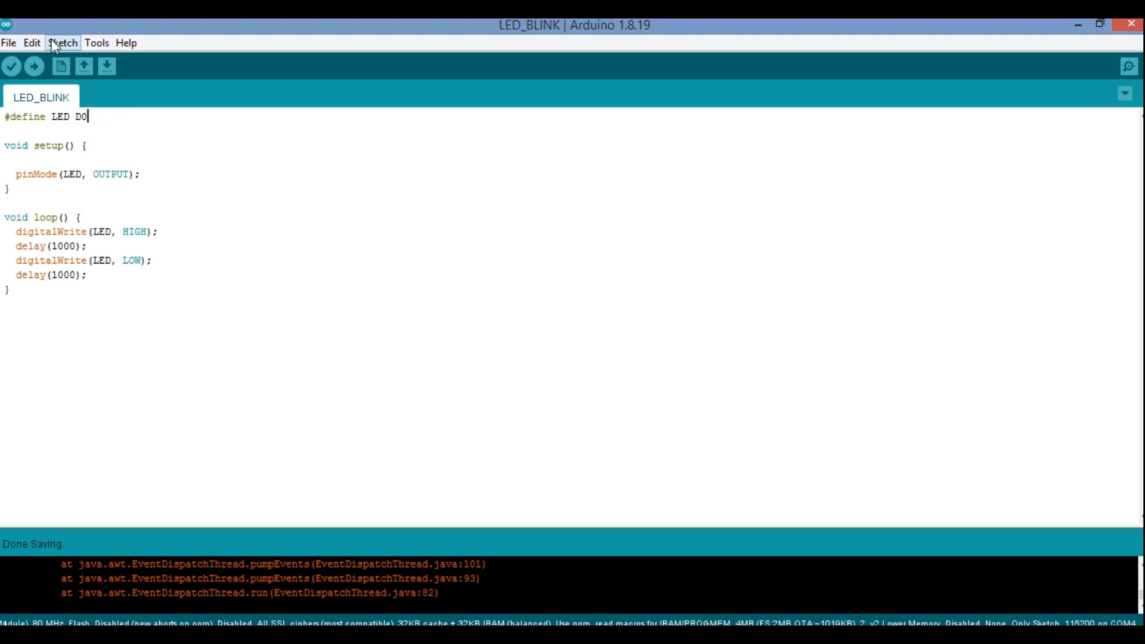
click(97, 43)
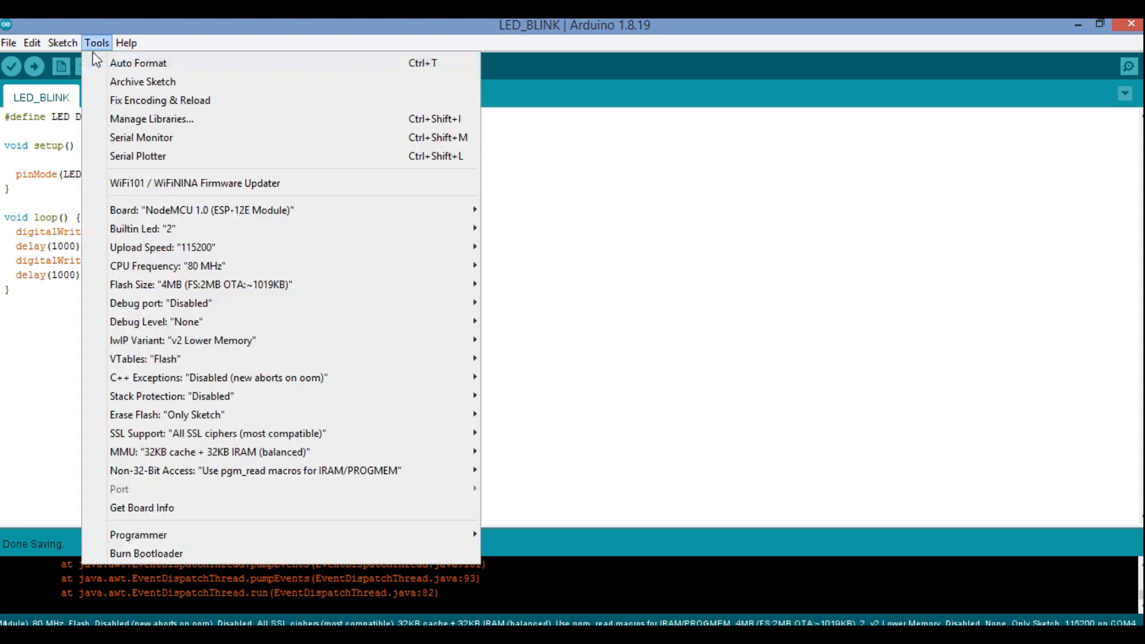
click(62, 43)
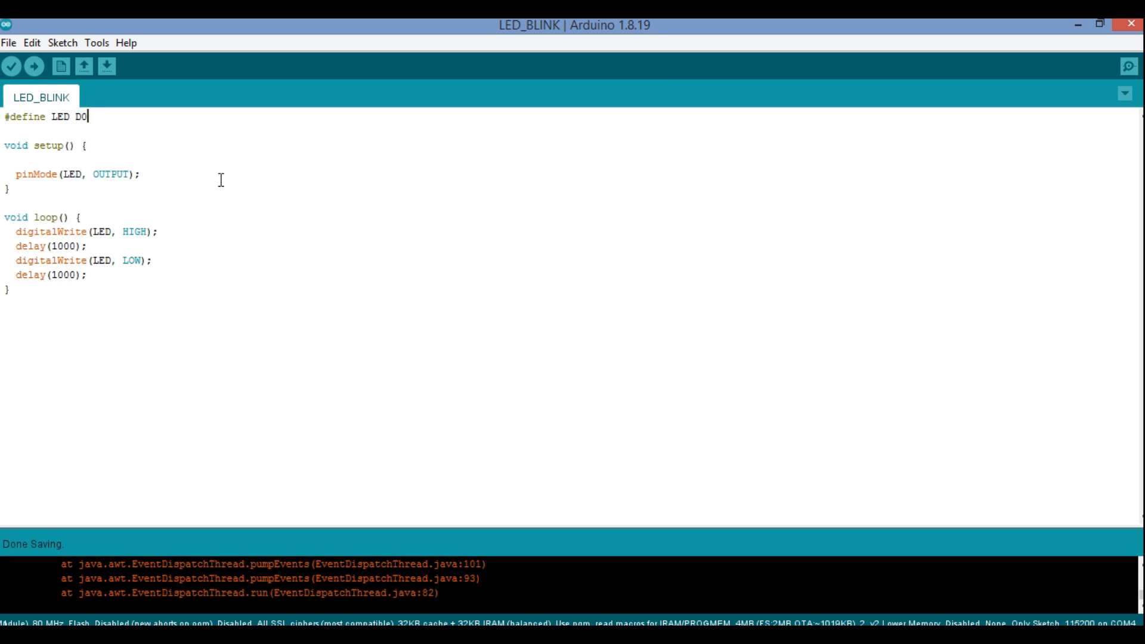
click(96, 42)
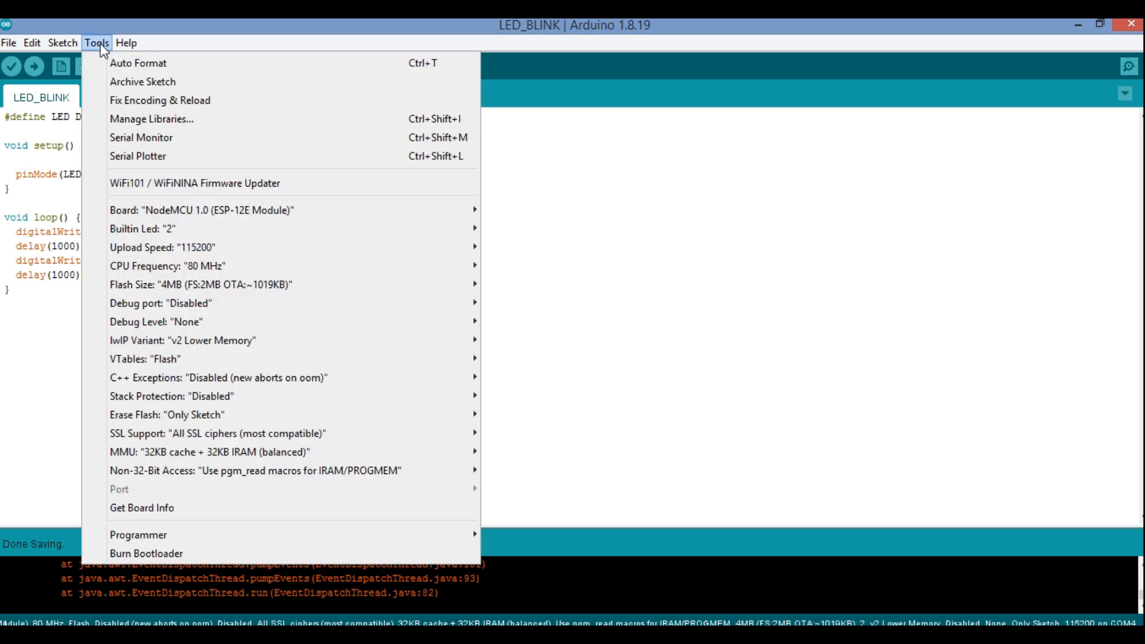
click(125, 43)
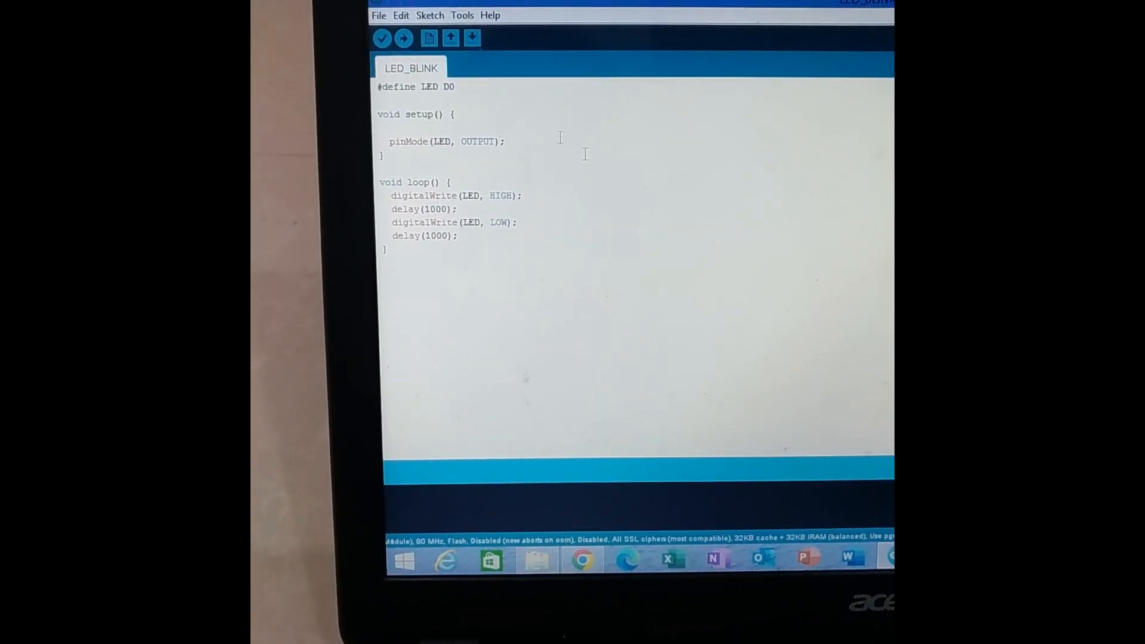
Verify COM4 is the active port and view the upload speed choices with 115200 set.
click(463, 15)
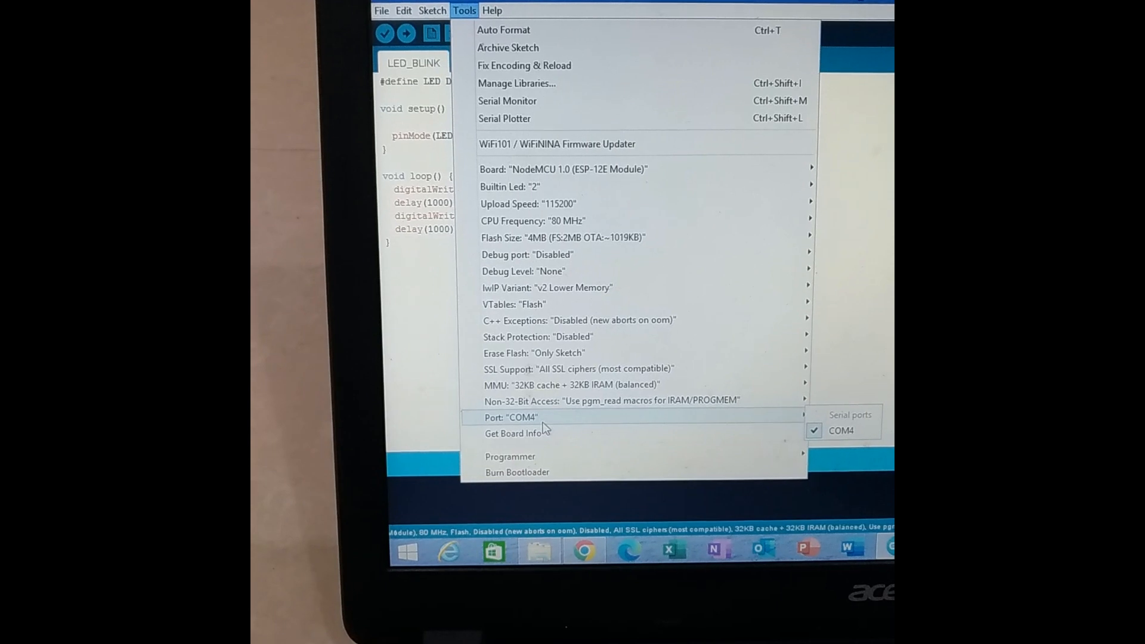
mouse_move(577, 321)
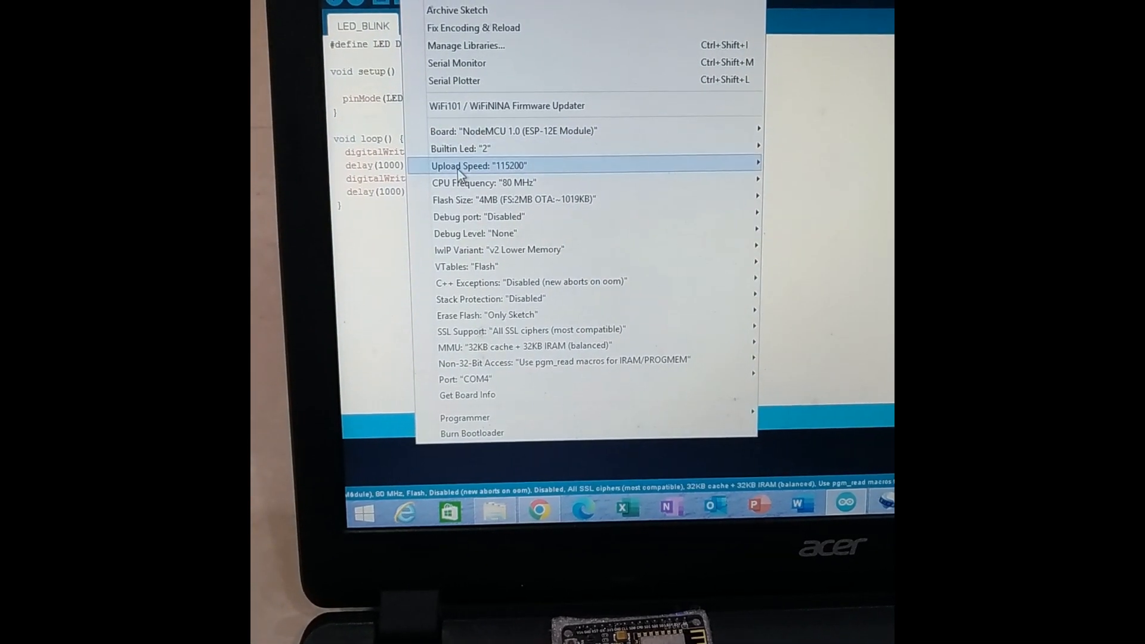
click(478, 165)
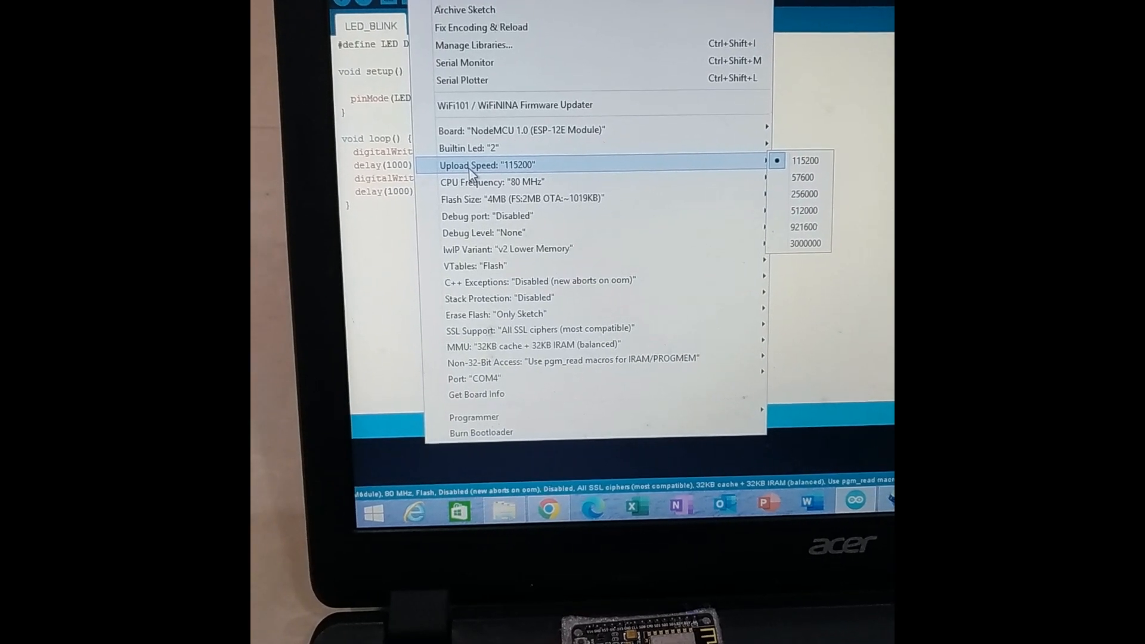